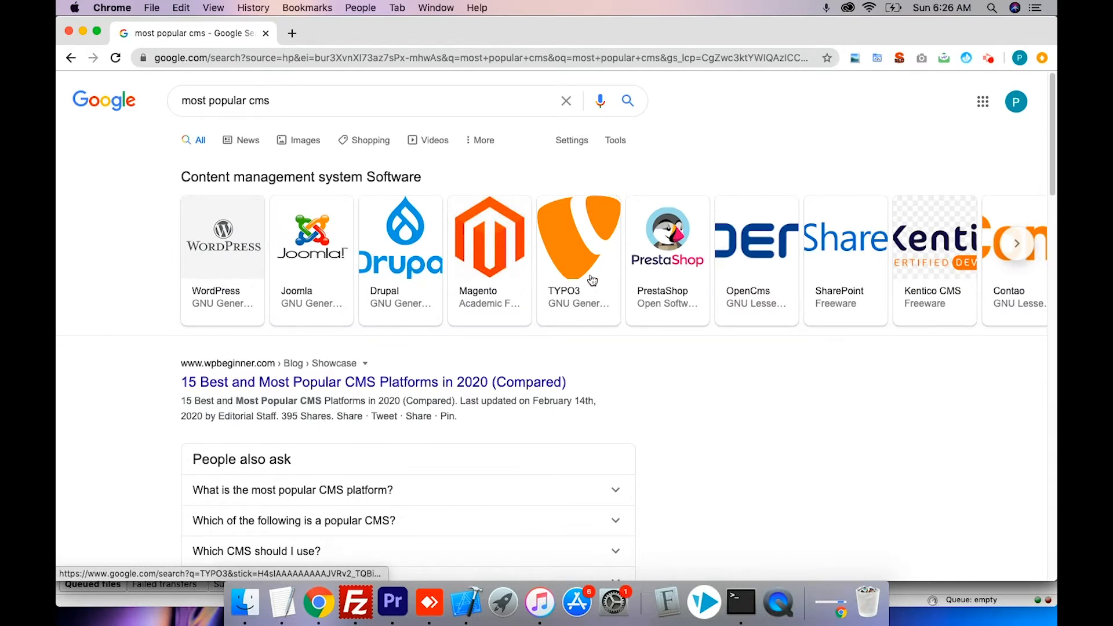
{"action": "mouse_move", "coordinate": [905, 294]}
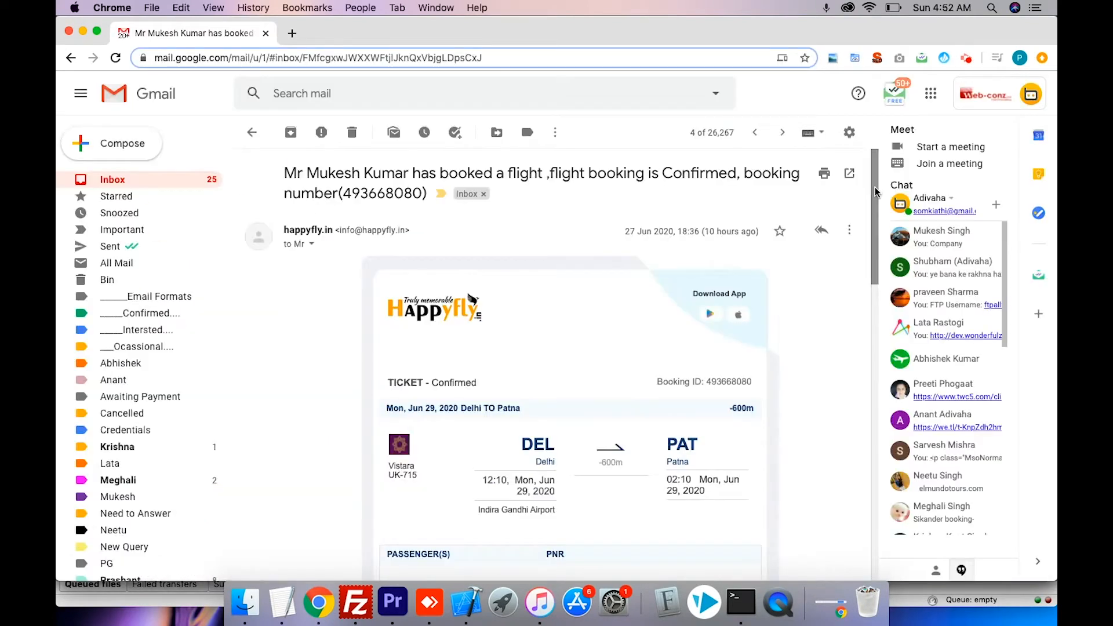
- Scroll through the Delhi–Patna confirmation email to its support details, then the Adivaha demo gallery
{"action": "scroll", "scroll_direction": "down", "scroll_amount": 3}
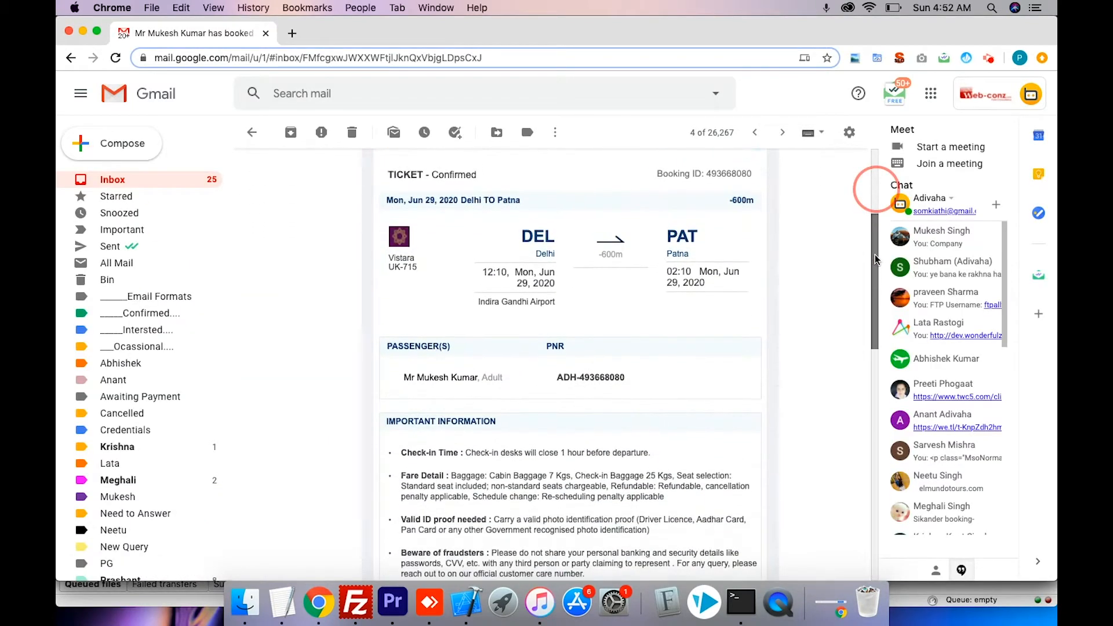
{"action": "scroll", "scroll_direction": "down", "scroll_amount": 3}
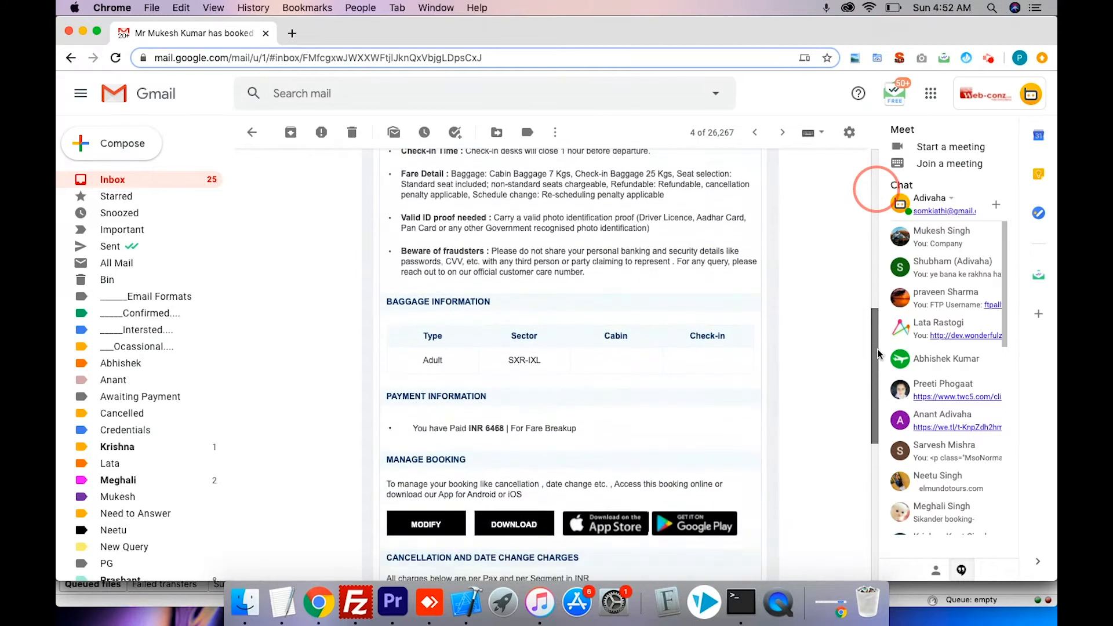
{"action": "scroll", "scroll_direction": "down", "scroll_amount": 3}
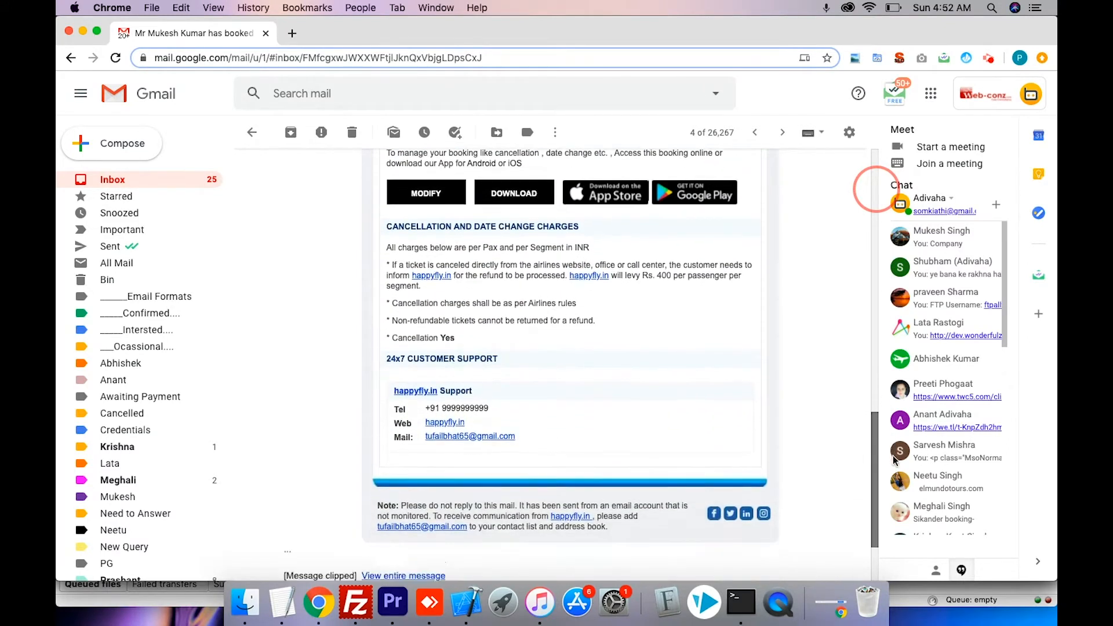
{"action": "scroll", "scroll_direction": "down", "scroll_amount": 3}
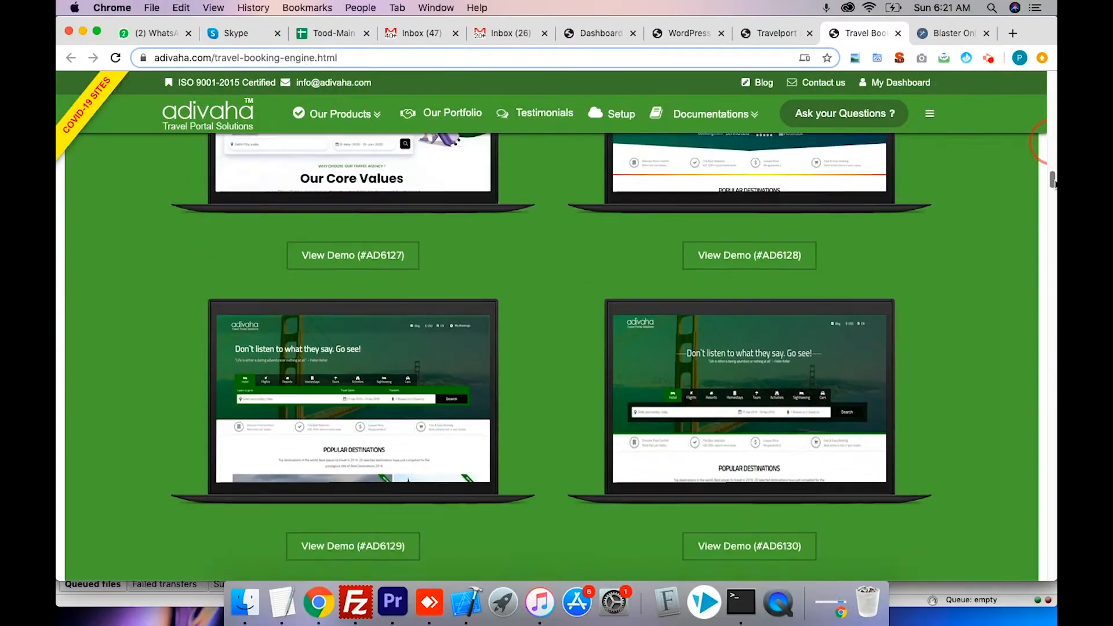
{"action": "scroll", "scroll_direction": "down", "scroll_amount": 3}
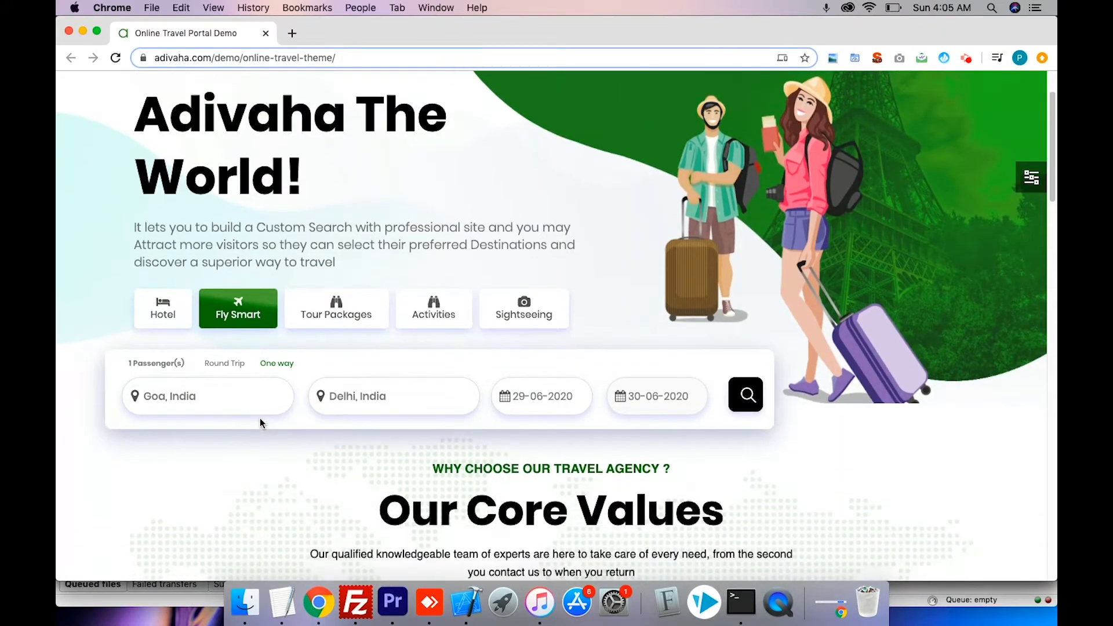
- Search one-way flights Goa, India to Delhi, India for 29 June 2020 on Fly Smart
{"action": "scroll", "scroll_direction": "down", "scroll_amount": 3}
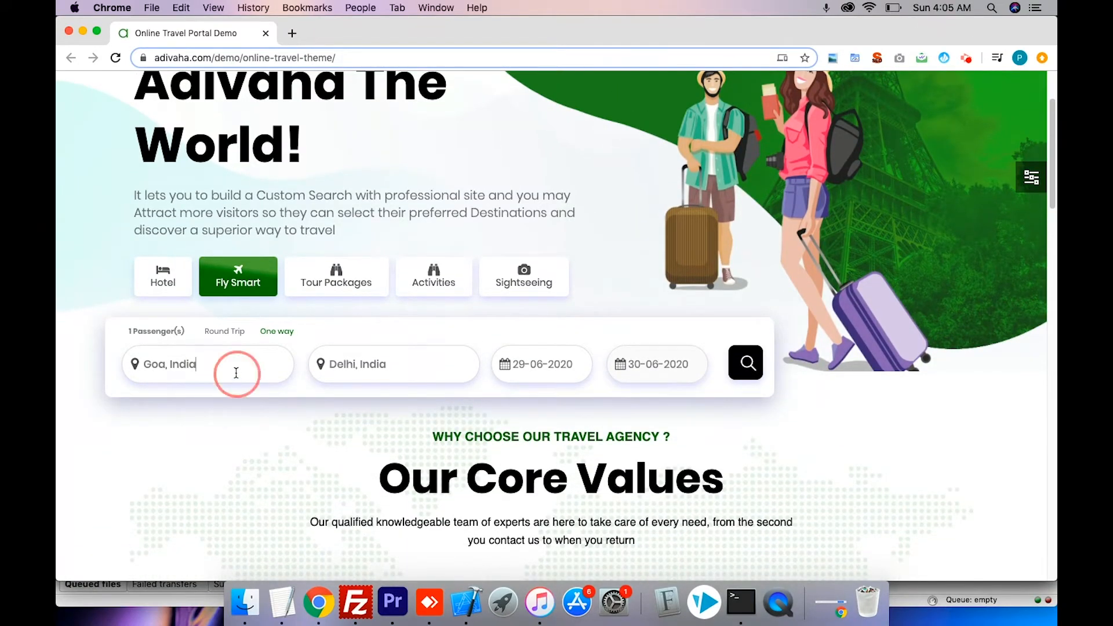
{"action": "type", "text": "go"}
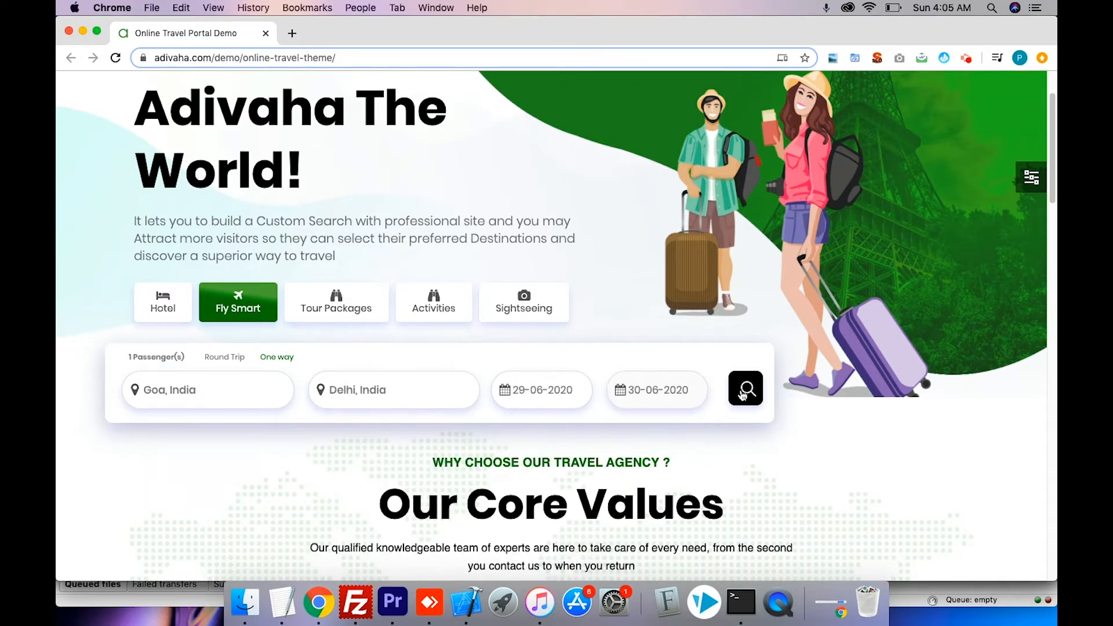
{"action": "left_click", "coordinate": [744, 389]}
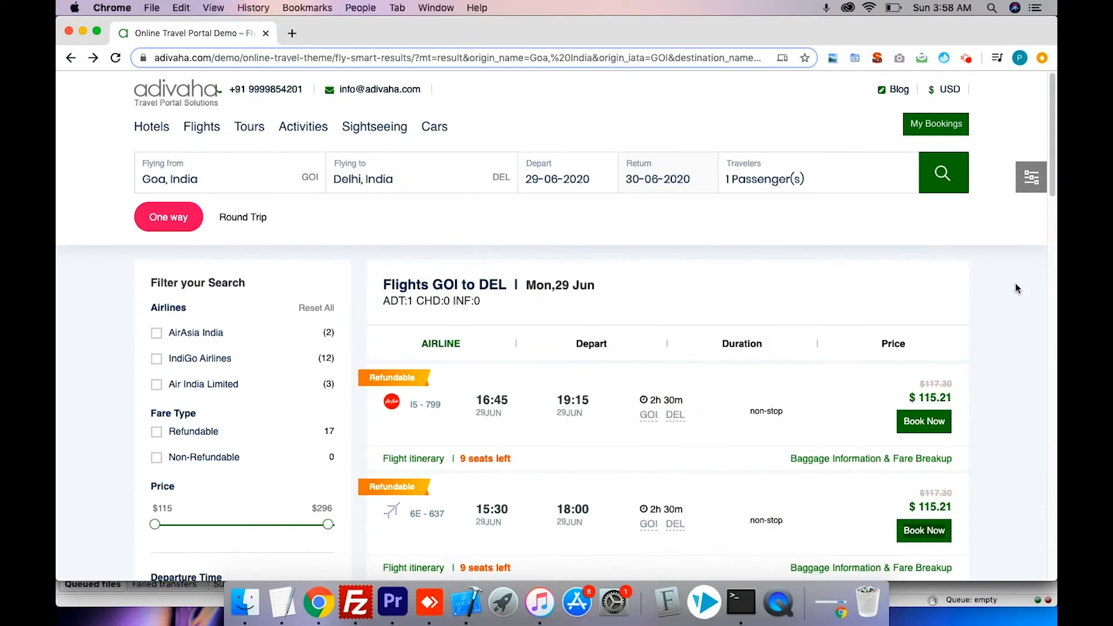
{"action": "scroll", "scroll_direction": "down", "scroll_amount": 3}
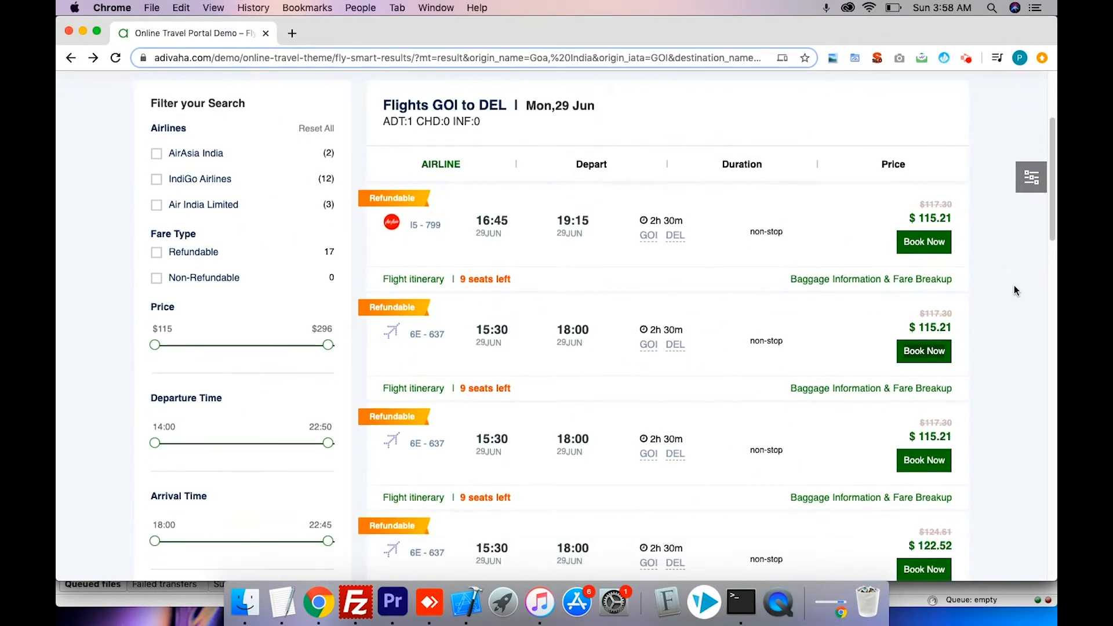
{"action": "scroll", "scroll_direction": "down", "scroll_amount": 3}
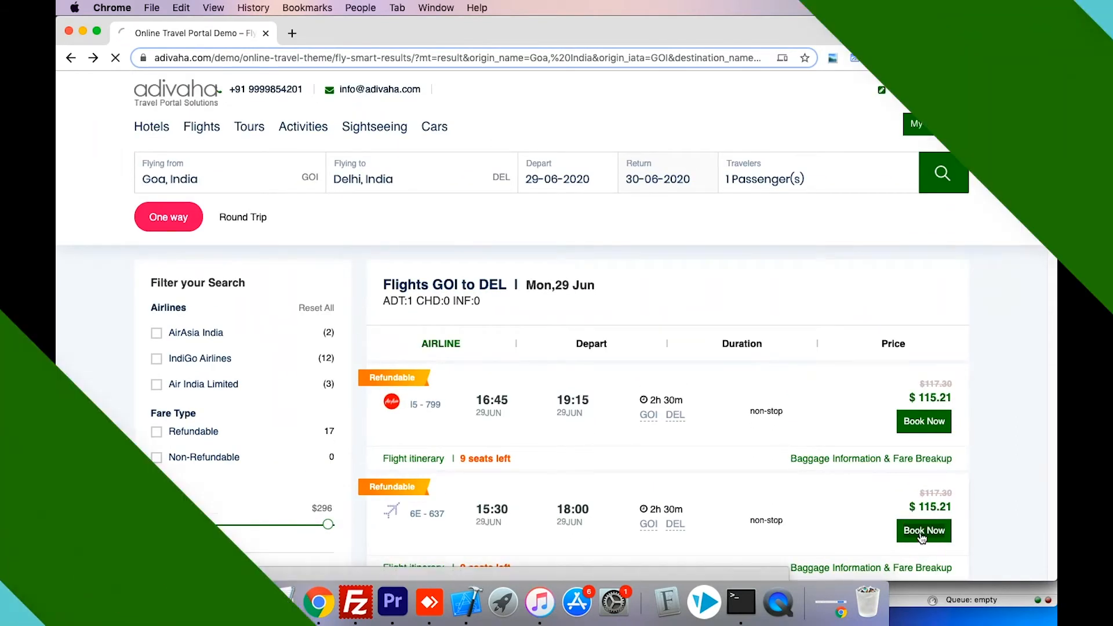
- Book the 15:30 IndiGo 6E-637 flight and confirm the $115.21 charge
{"action": "left_click", "coordinate": [924, 531]}
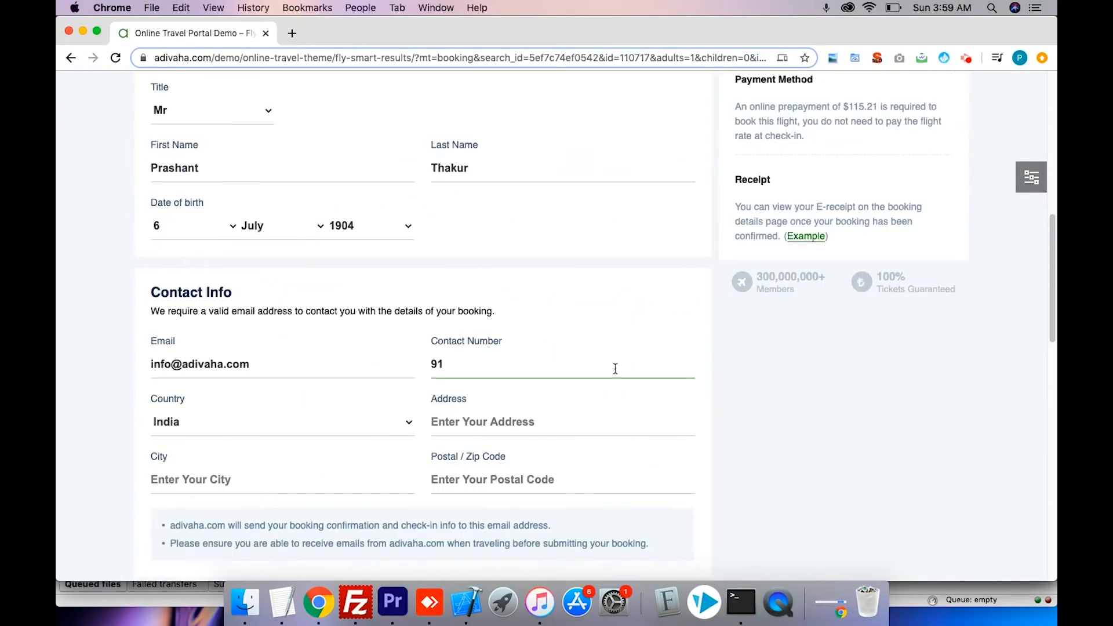
{"action": "scroll", "scroll_direction": "down", "scroll_amount": 3}
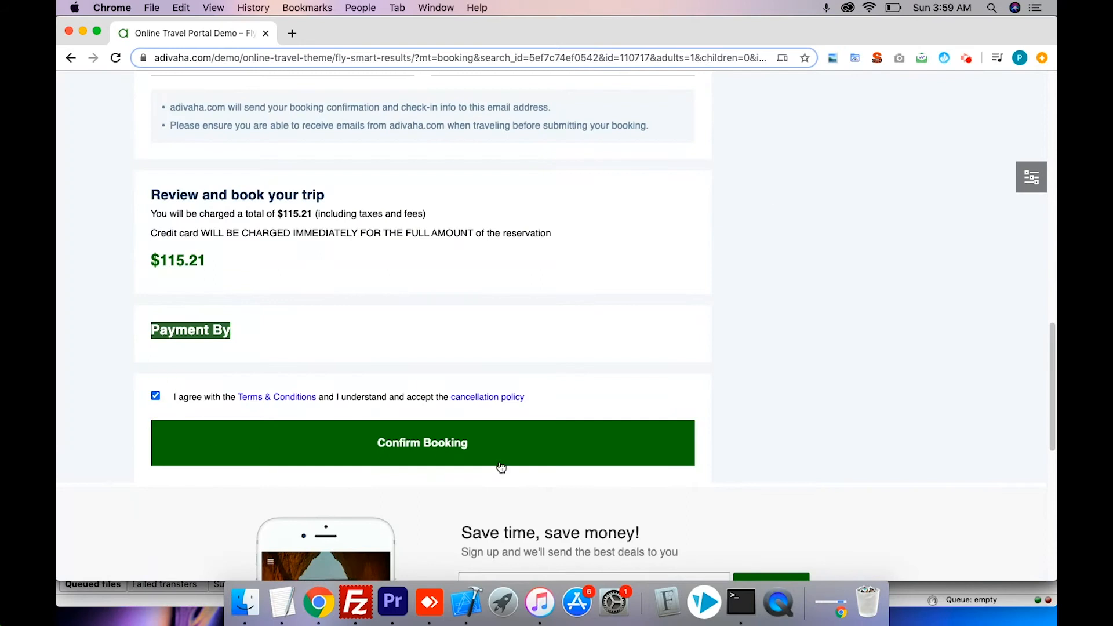
{"action": "left_click", "coordinate": [421, 442]}
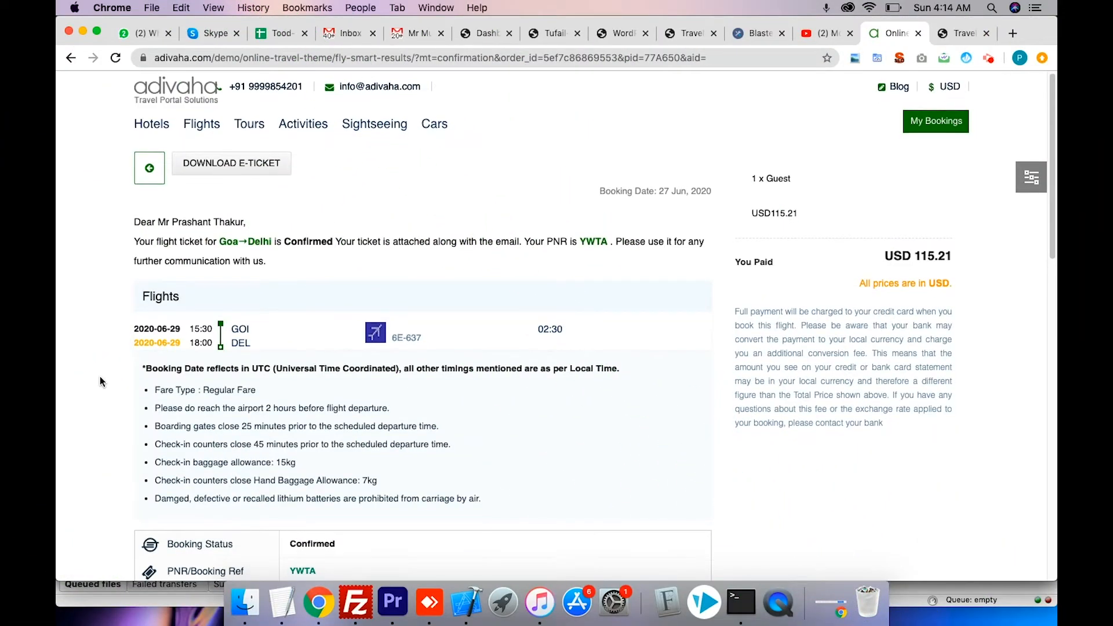
{"action": "scroll", "scroll_direction": "down", "scroll_amount": 3}
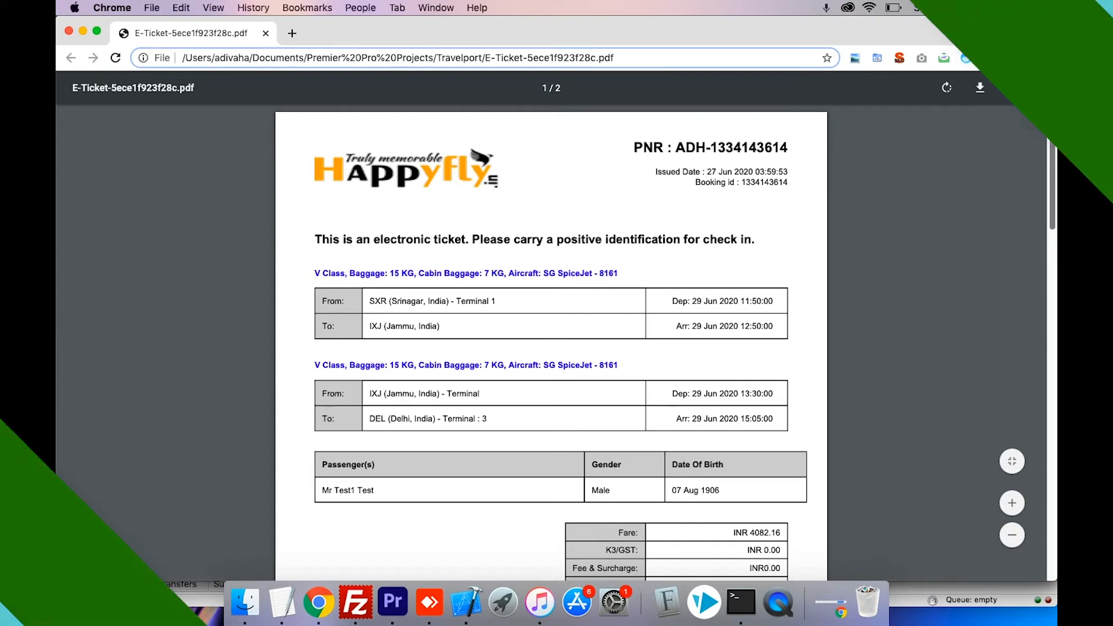
- Go from the e-ticket PDF to the My Bookings dashboard listing all bookings
{"action": "left_click", "coordinate": [188, 33]}
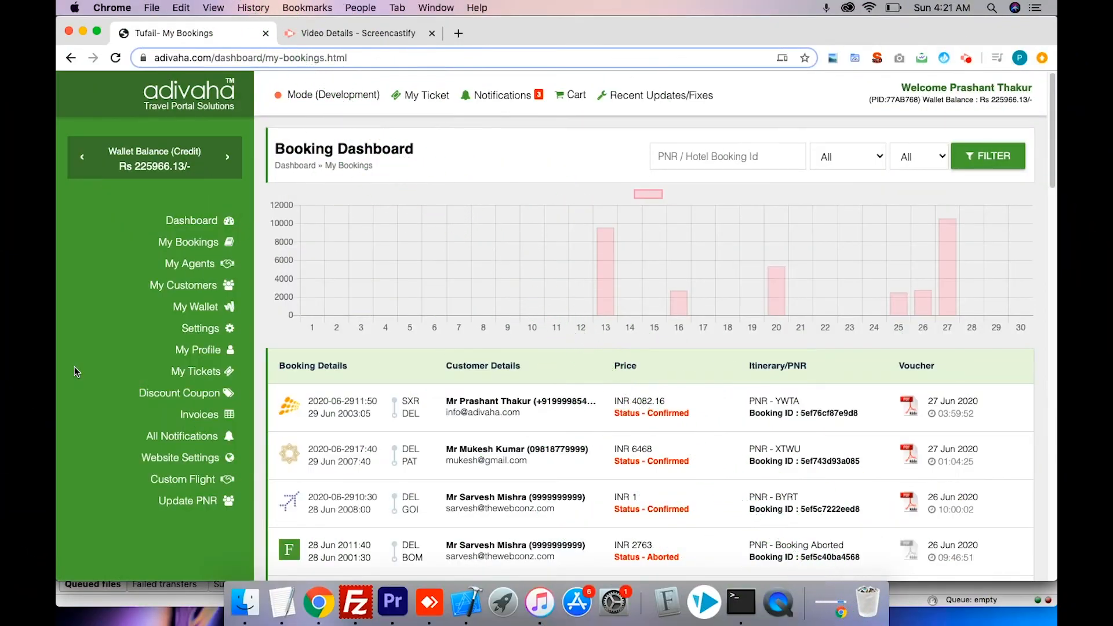